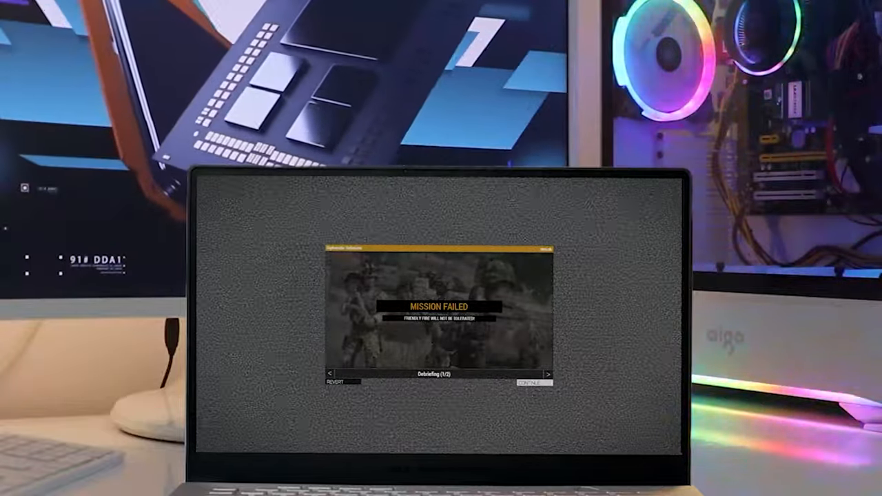
left_click(548, 375)
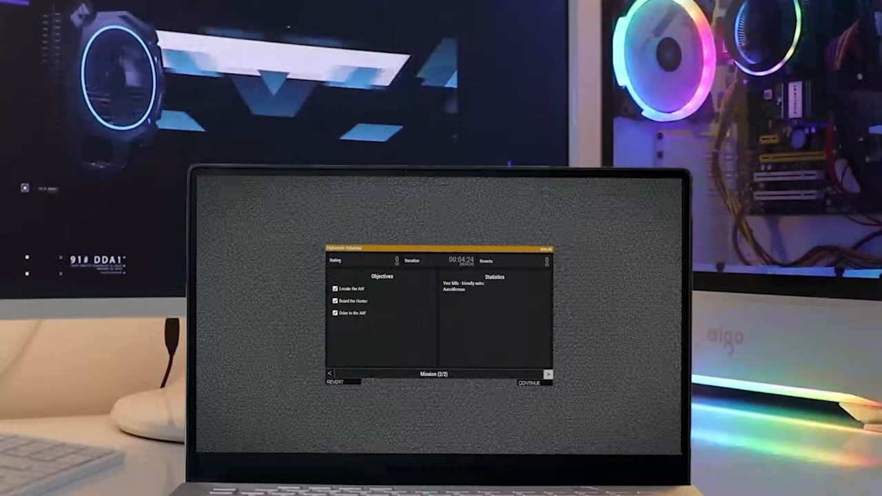
left_click(532, 383)
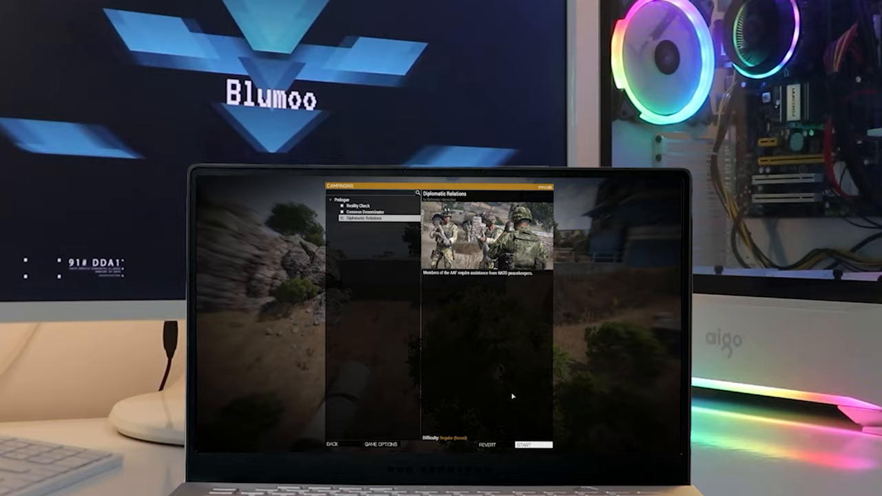
left_click(525, 444)
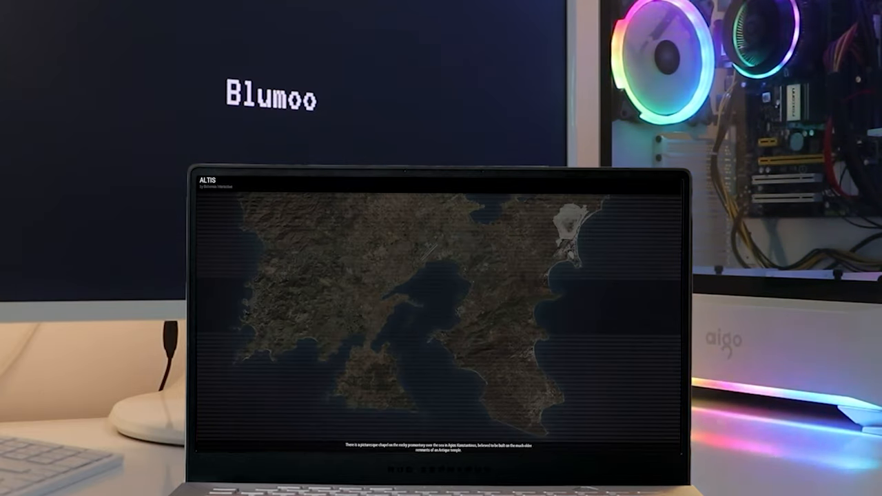